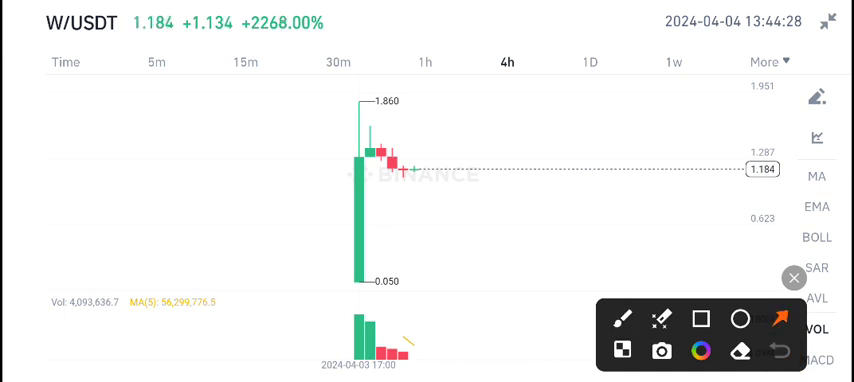
- Draw a red upward arrow next to the tall green pump candle on the W/USDT 4h chart
left_click(780, 320)
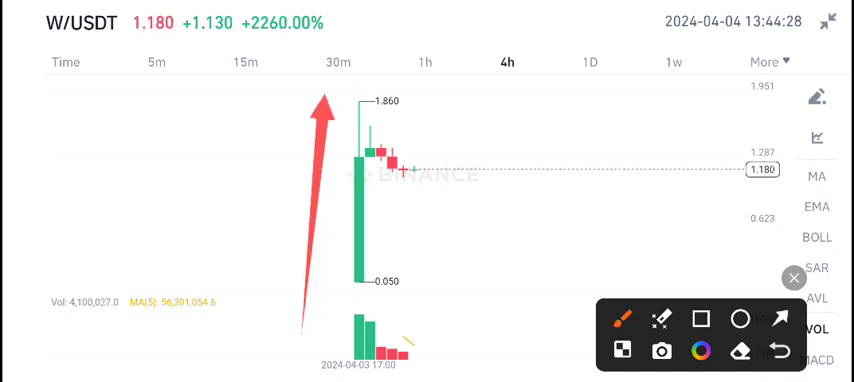